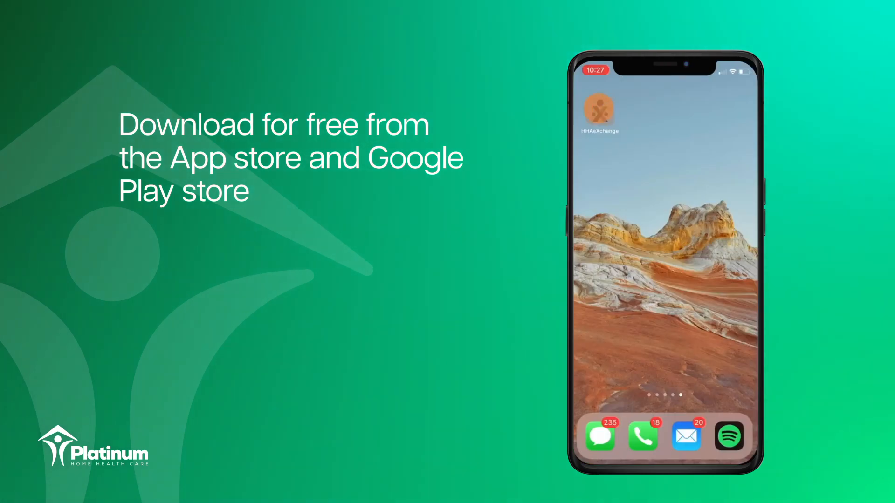
Step: Launch HHAeXchange and keep English as the selected language
left_click(598, 112)
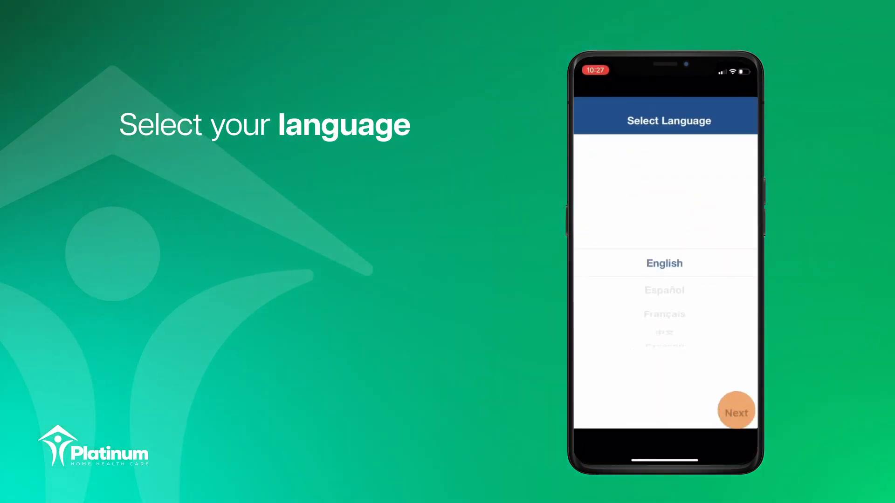
Step: Confirm English and sign up a new caregiver account with email and password
left_click(735, 410)
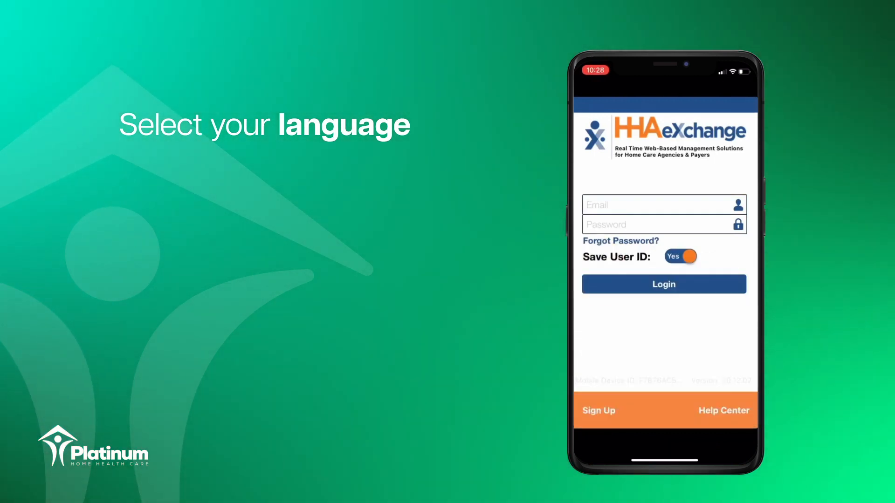
left_click(598, 410)
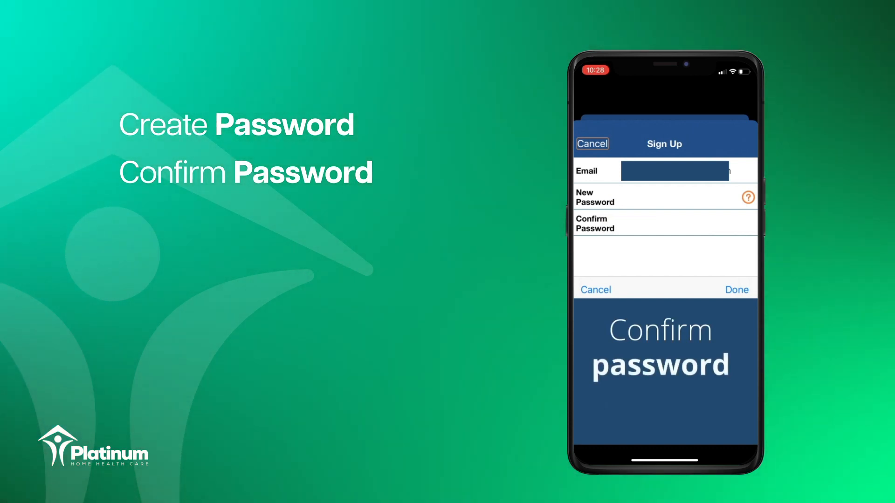
left_click(663, 402)
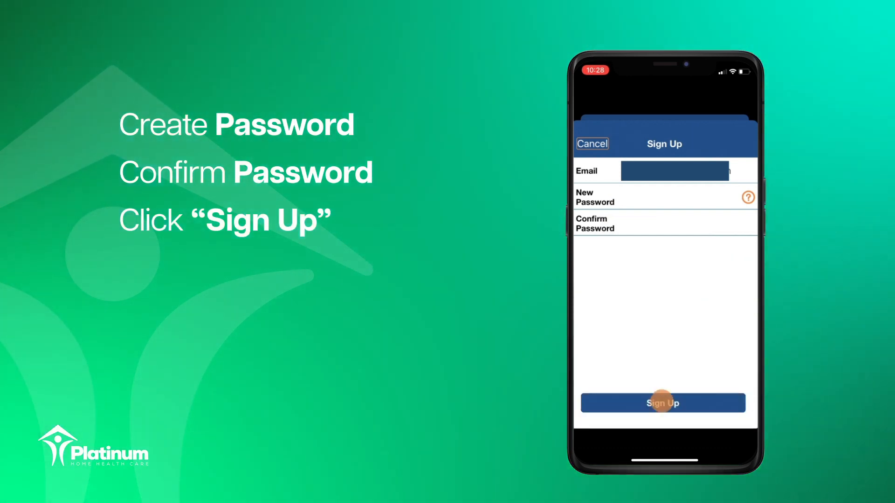
left_click(662, 402)
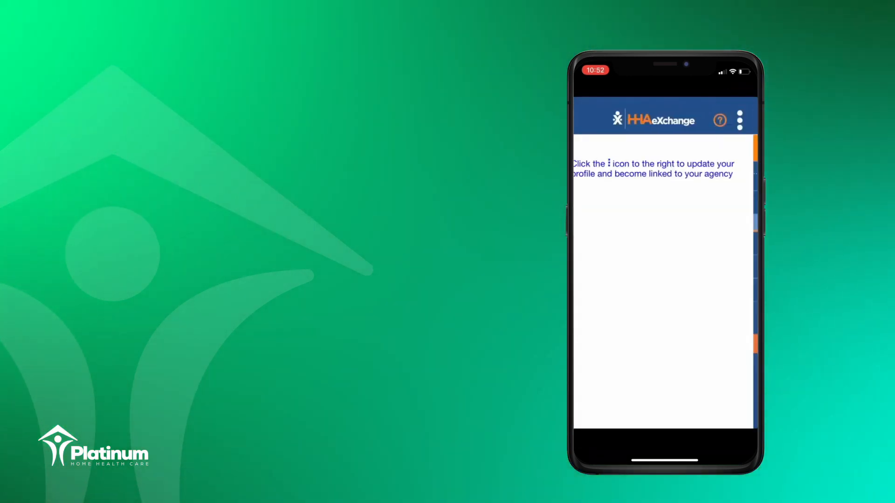
Step: Fill the profile: name Wes, SSN 1321, Male, birthday 09/09/2000, email and phone
left_click(740, 120)
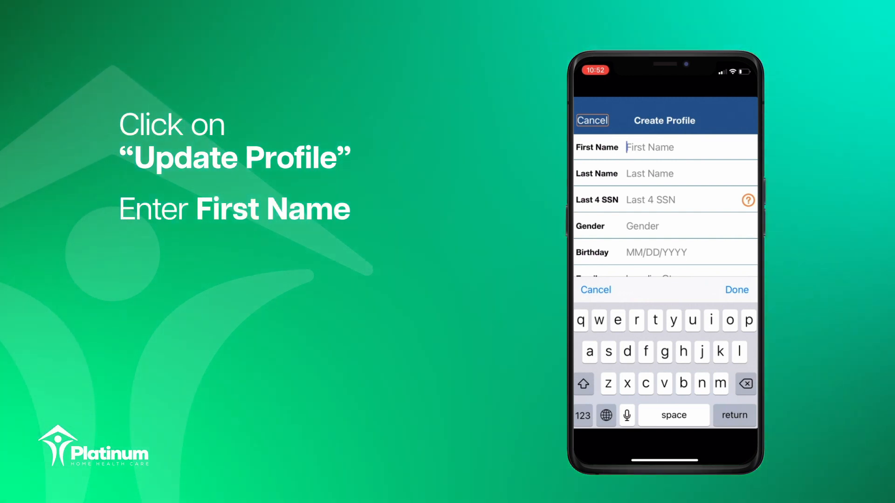
type("West")
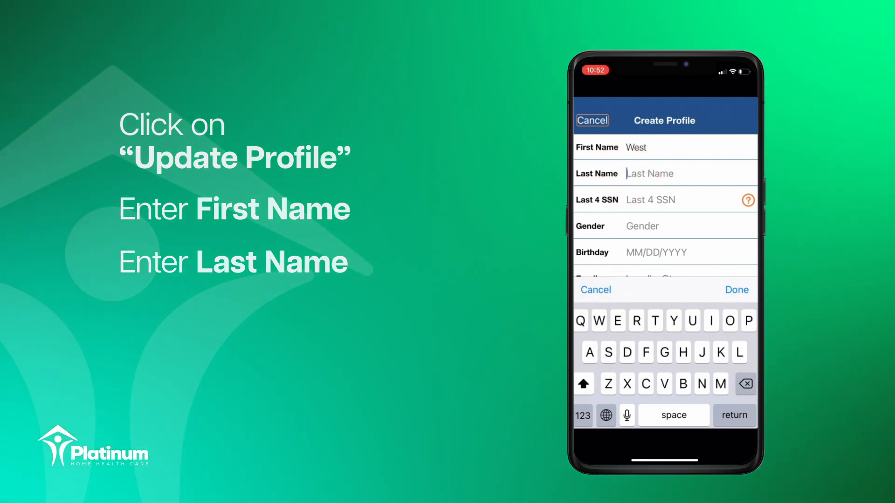
left_click(651, 200)
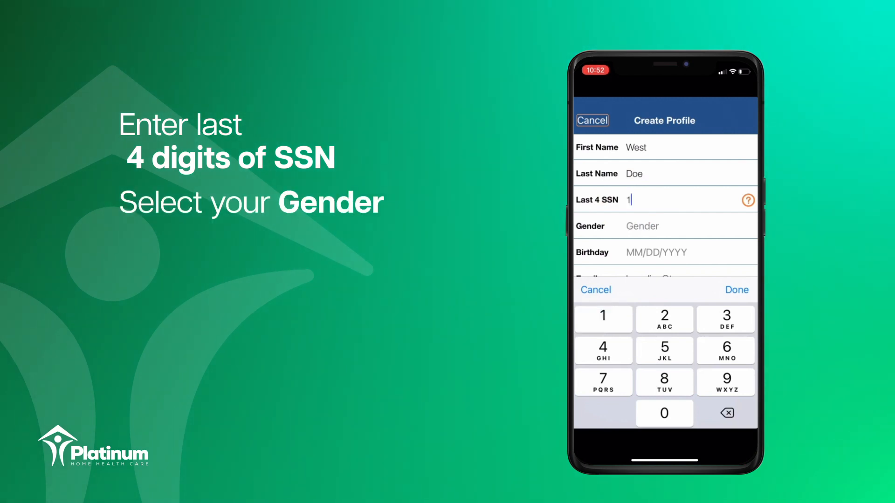
type("321")
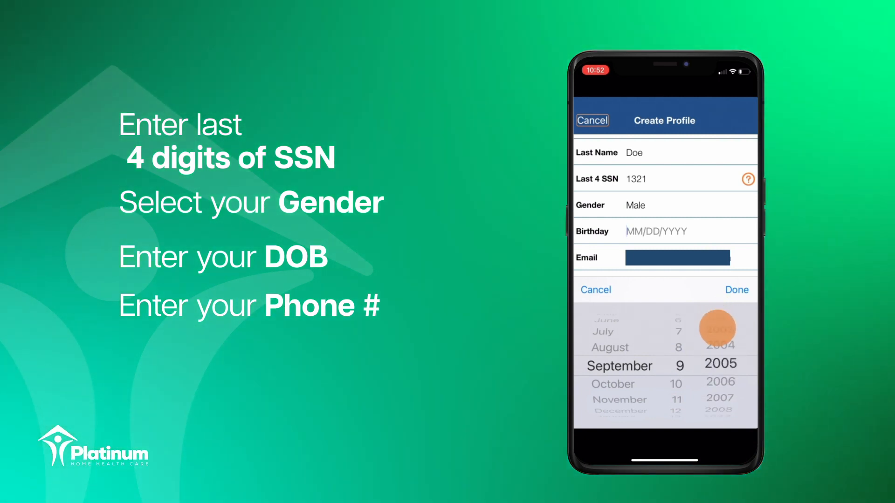
left_click(735, 290)
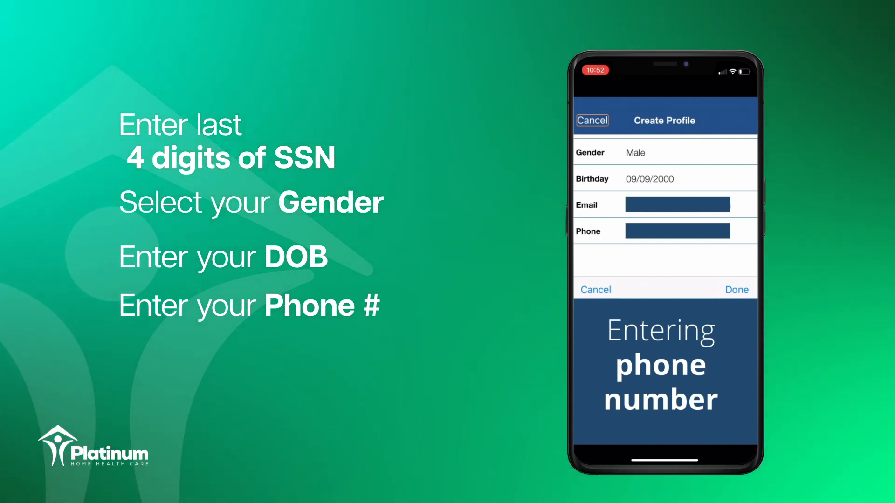
left_click(736, 290)
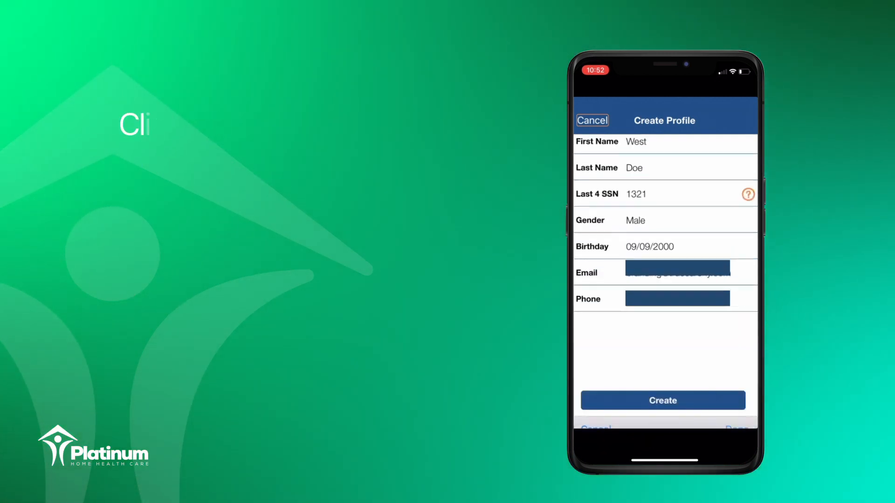
Step: Create the profile, note the issued Mobile ID, and dismiss the confirmation
left_click(662, 400)
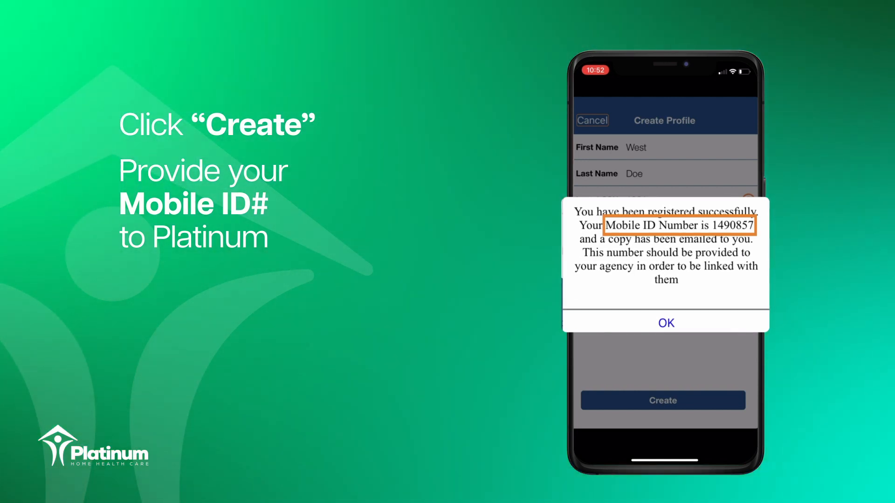
left_click(665, 322)
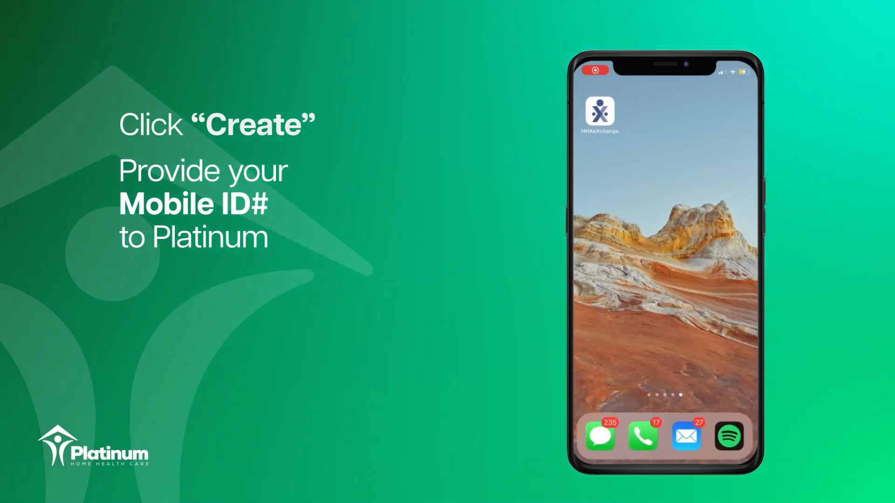
Step: Reopen HHAeXchange and log in with the new caregiver credentials
left_click(599, 110)
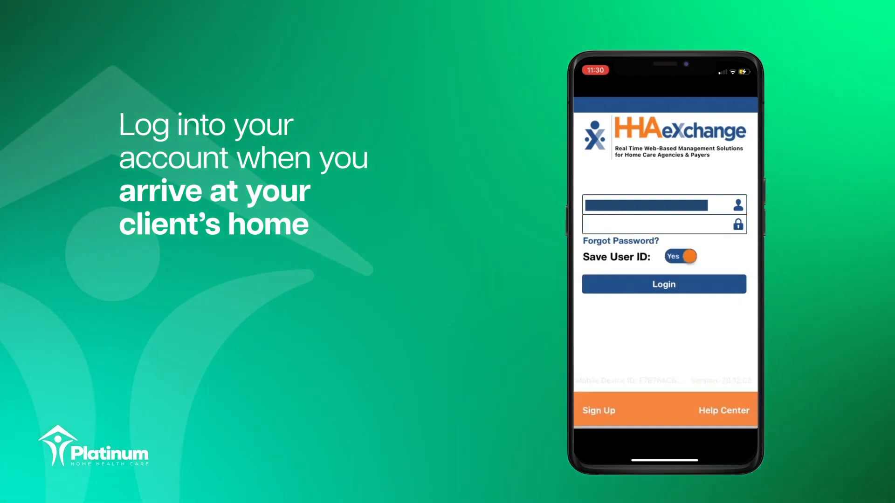
left_click(664, 284)
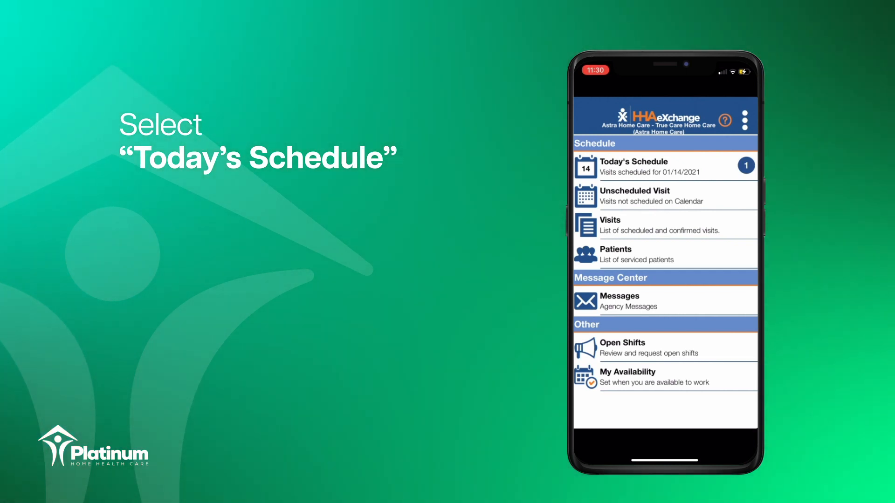
Step: Clock in to today's HHA Orientation visit with GPS location verification
left_click(632, 166)
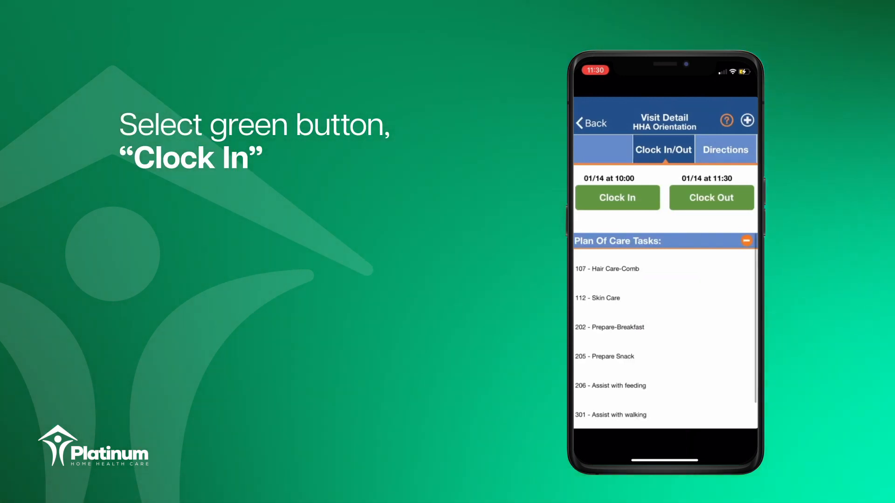
left_click(617, 198)
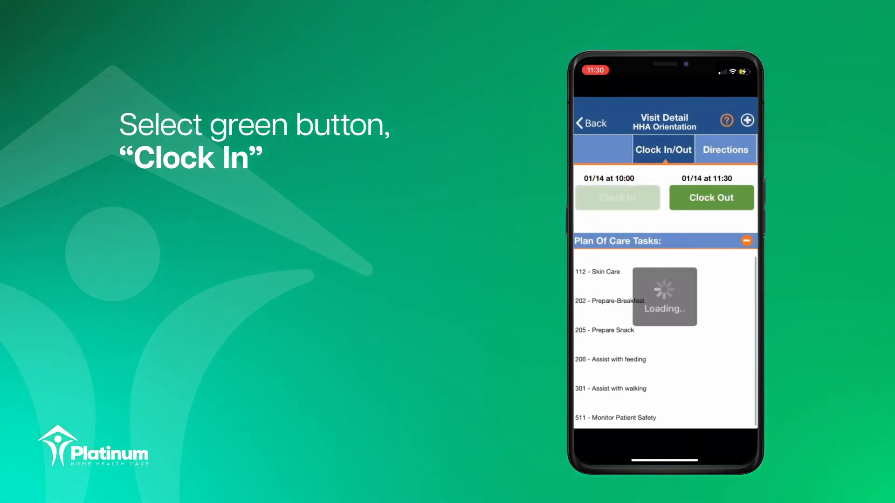
left_click(617, 197)
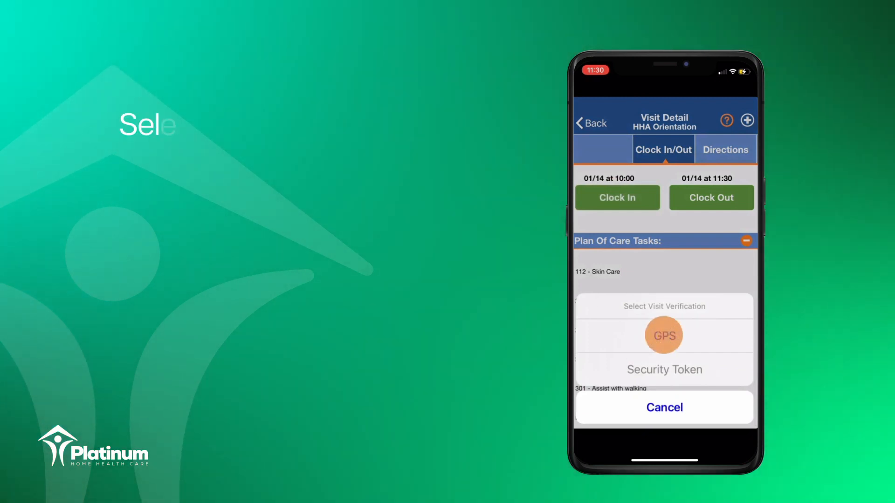
left_click(663, 336)
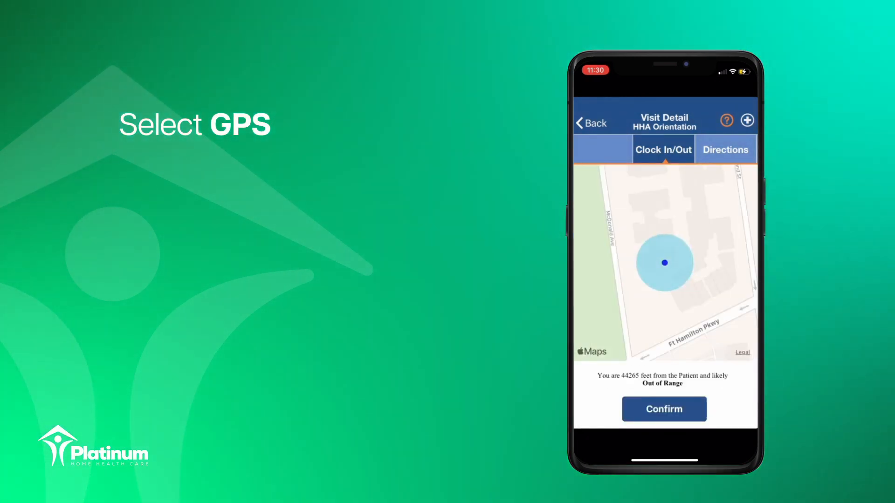
left_click(663, 408)
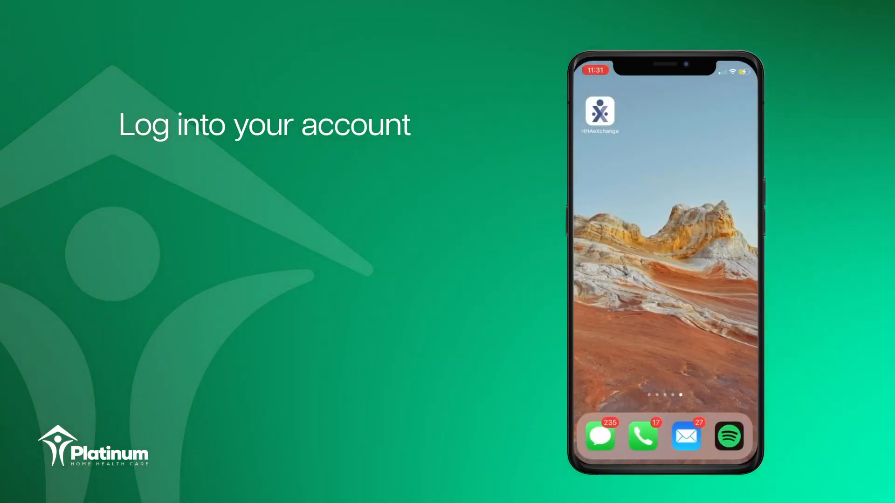
Step: Reopen the app, select the HHA Orientation visit, and start Clock Out
left_click(600, 112)
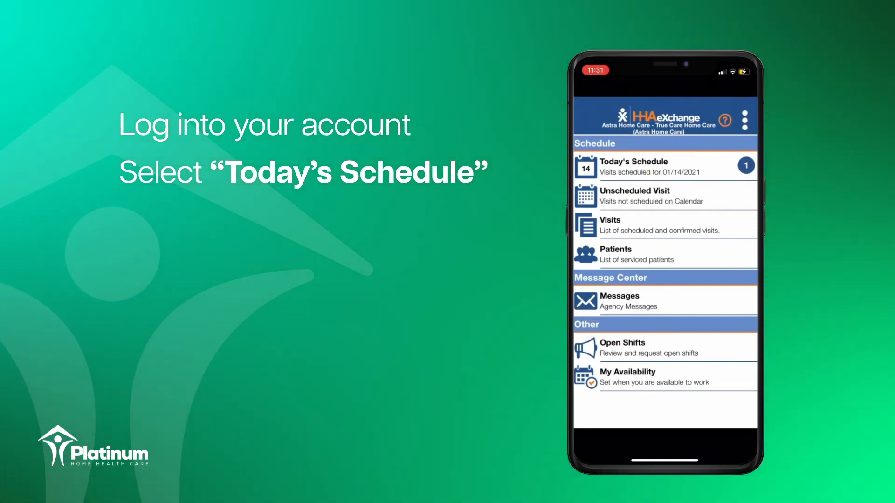
left_click(663, 166)
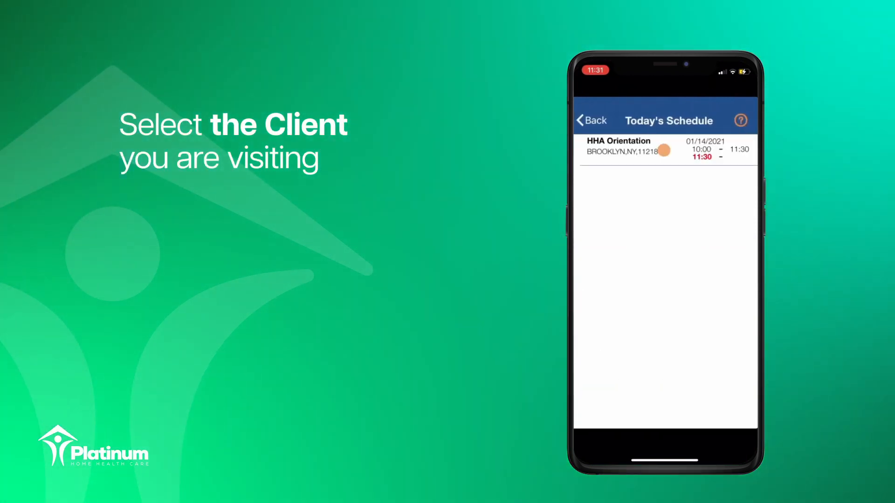
left_click(645, 150)
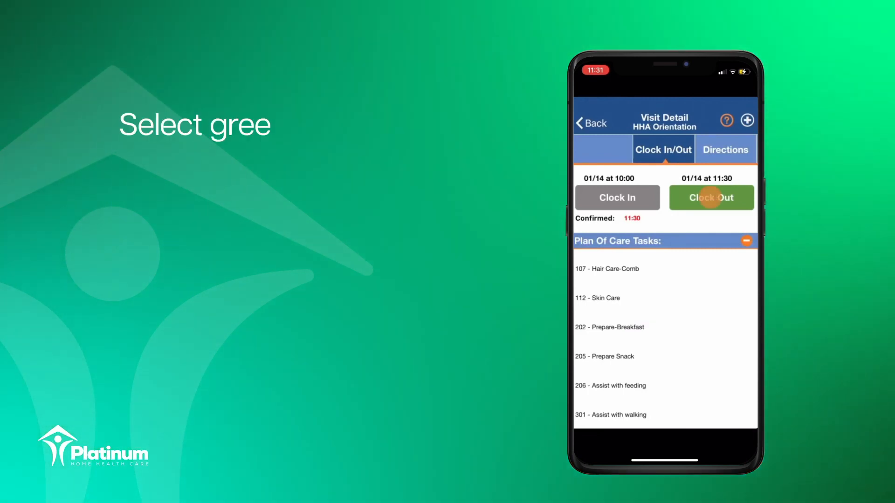
left_click(710, 198)
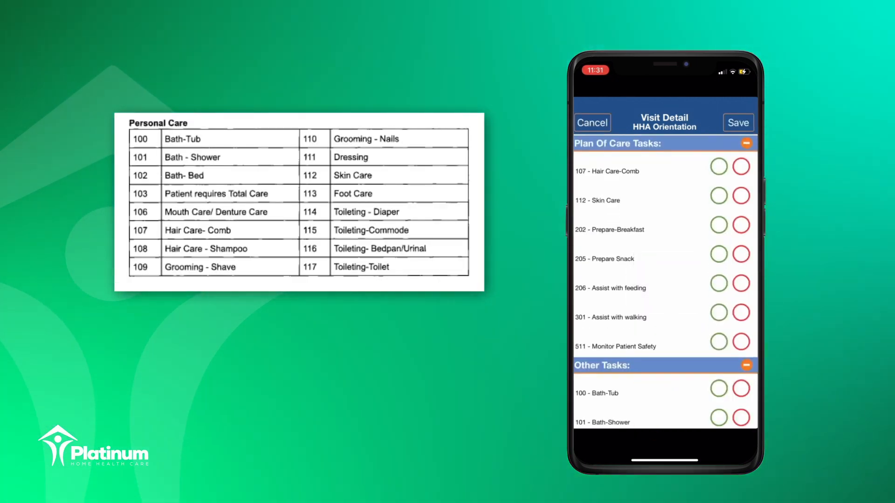
Step: Mark Hair Care-Comb, Skin Care and the further completed care tasks as done
left_click(717, 166)
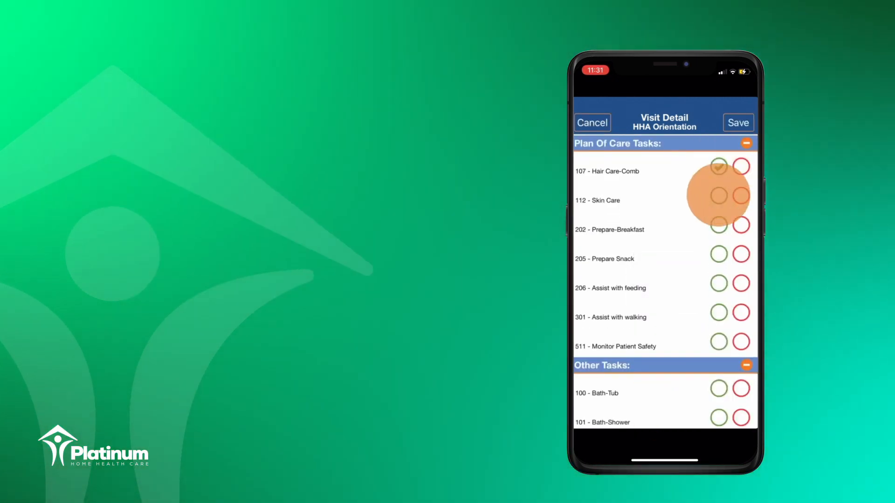
left_click(717, 195)
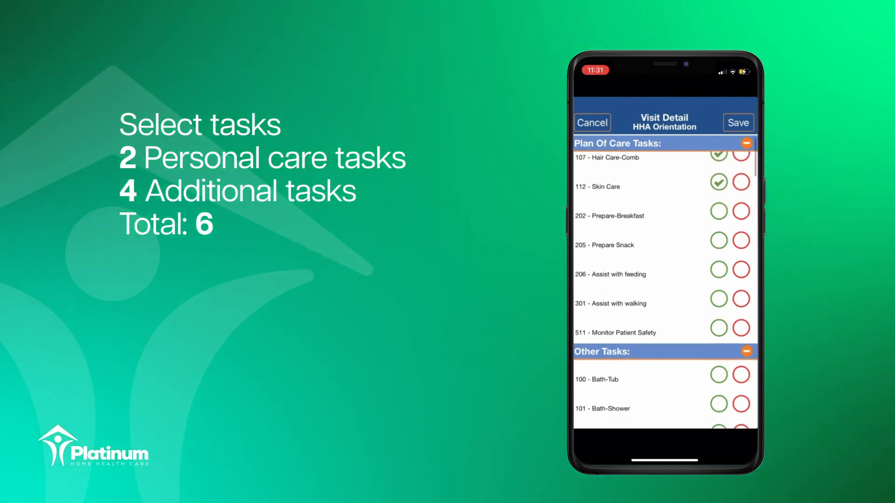
scroll("down", 3)
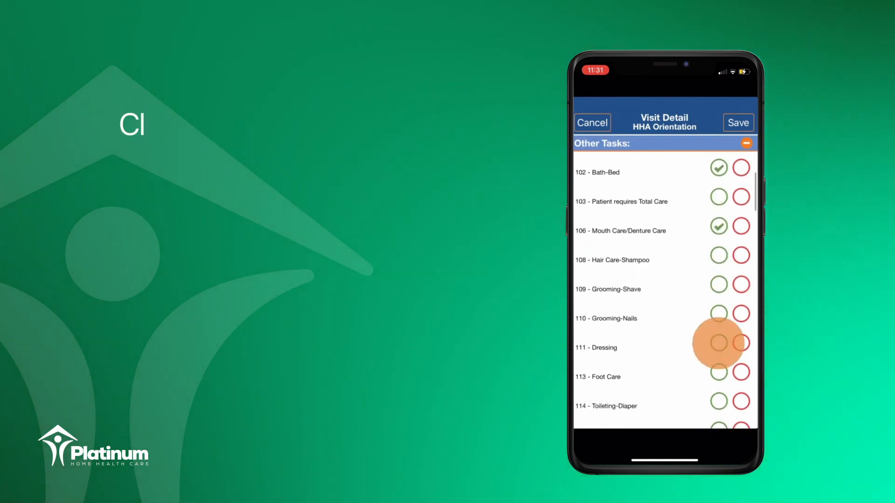
left_click(738, 122)
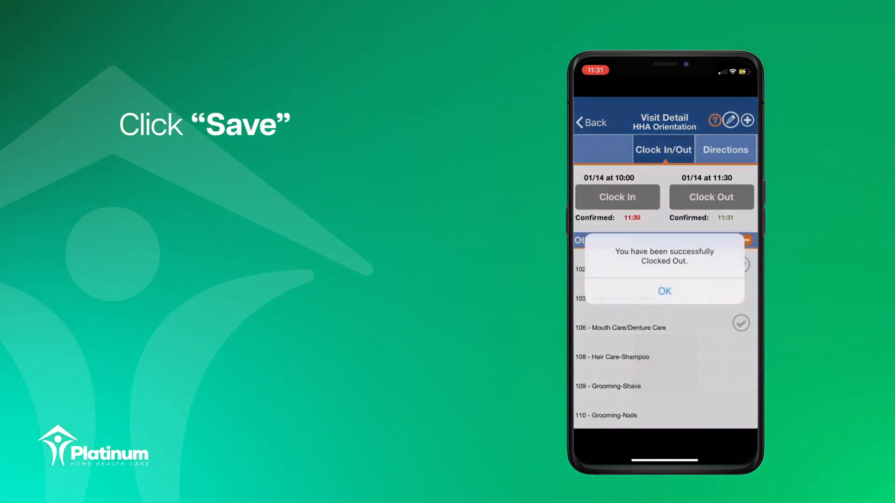
Step: Acknowledge the 'successfully Clocked Out' alert to reveal the confirmed visit details
left_click(663, 288)
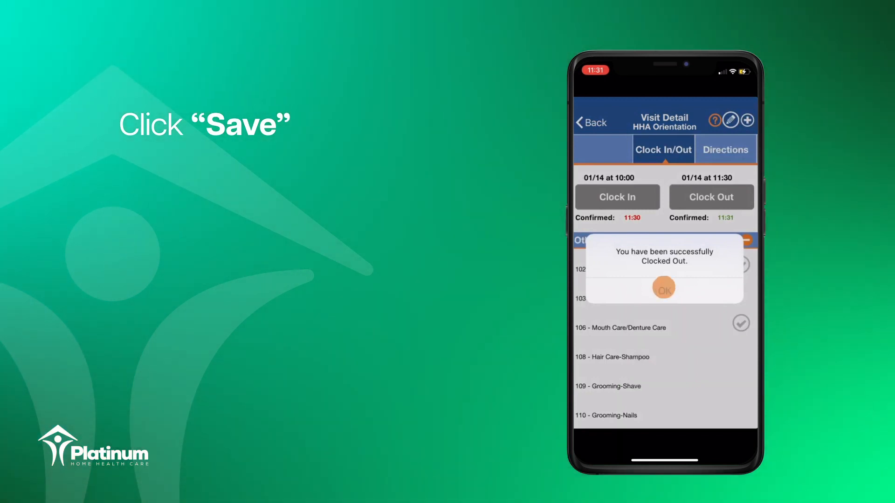
left_click(663, 287)
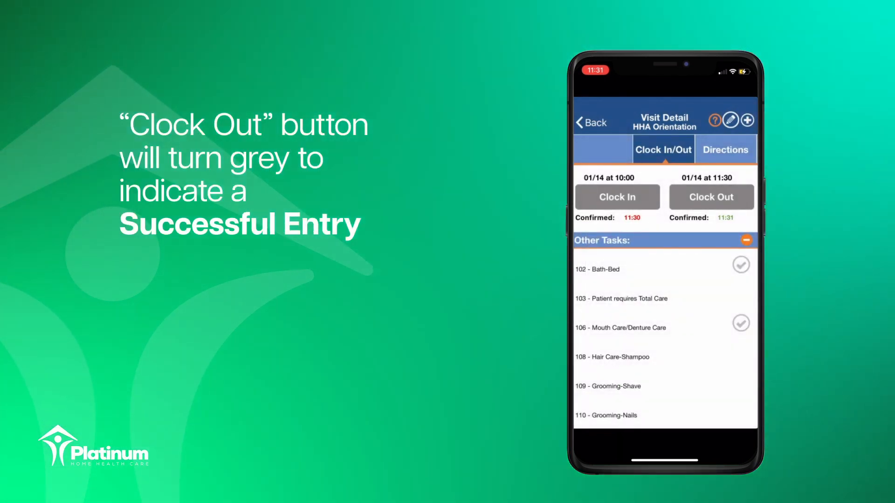